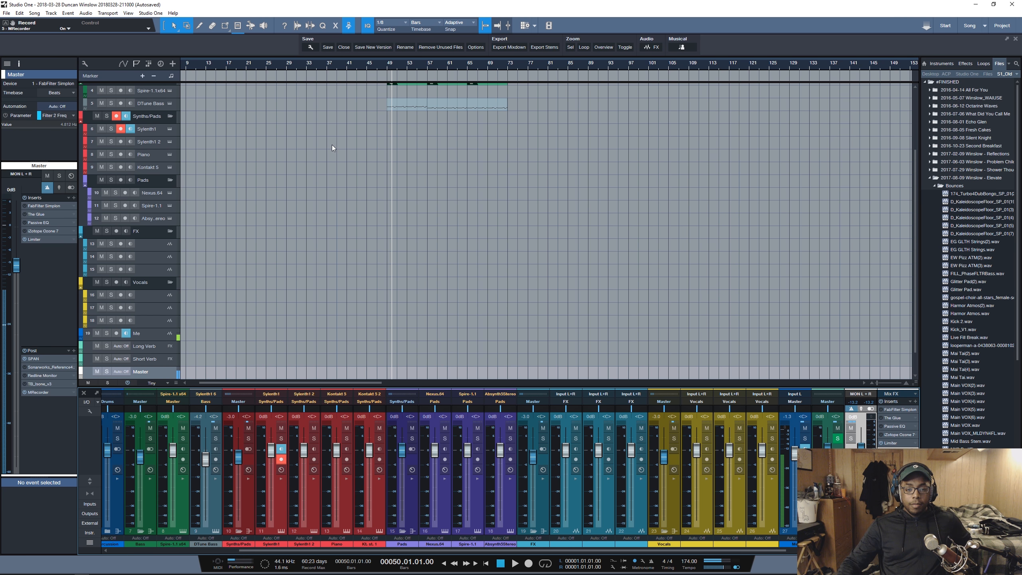
mouse_move(155, 134)
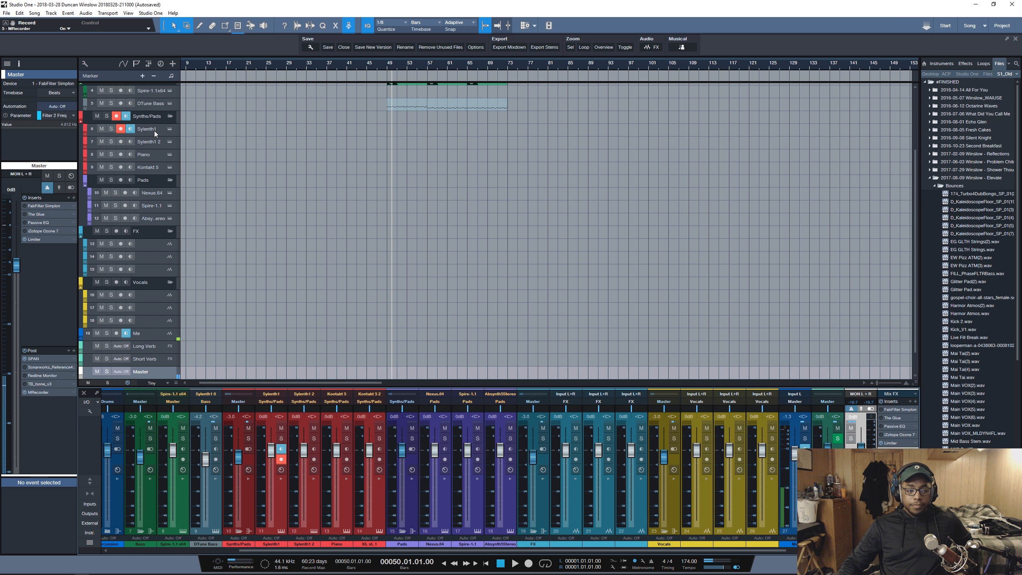
Step: Open the Sylenth1 instrument editor from the Sylenth1 track
left_click(154, 128)
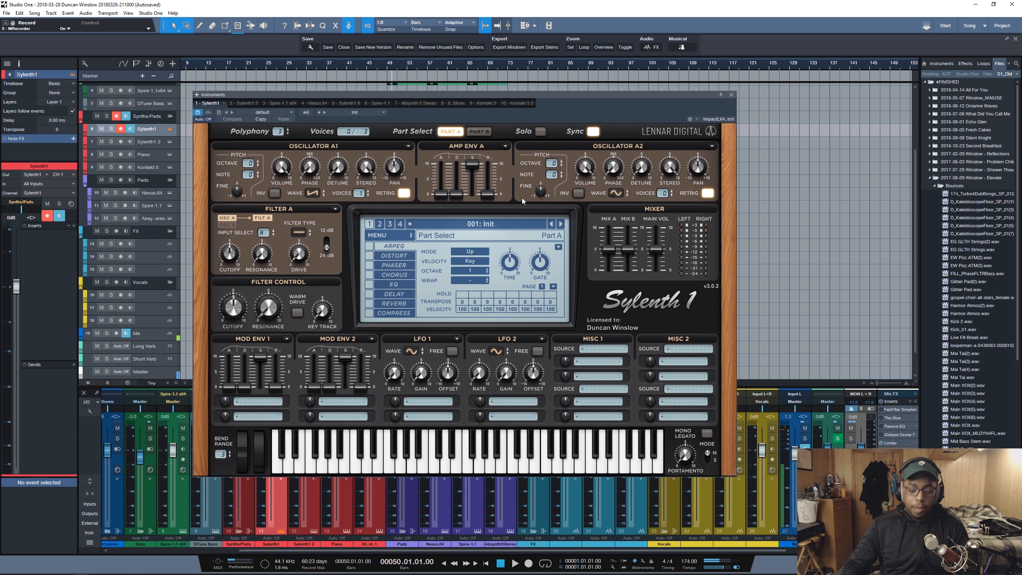
mouse_move(365, 206)
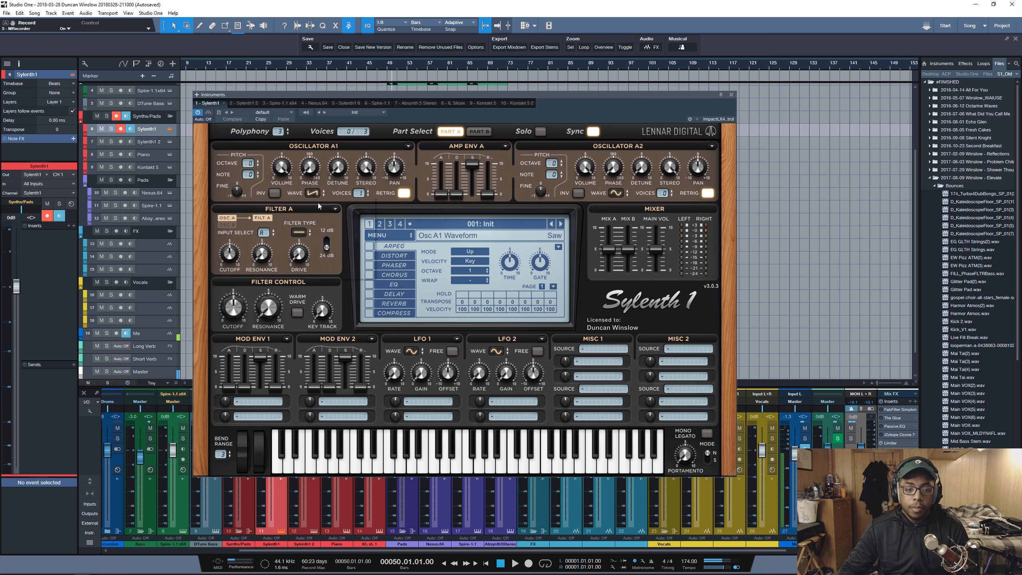
Step: Set Osc A1 stereo to 0.000 and its detune to about 6.87
left_click(358, 193)
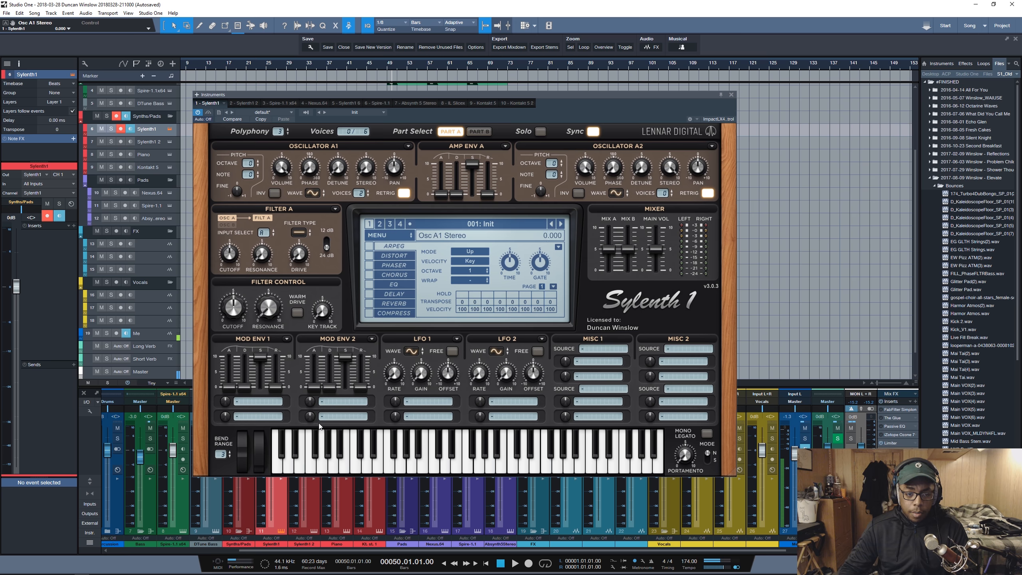
left_click_drag(323, 365, 323, 378)
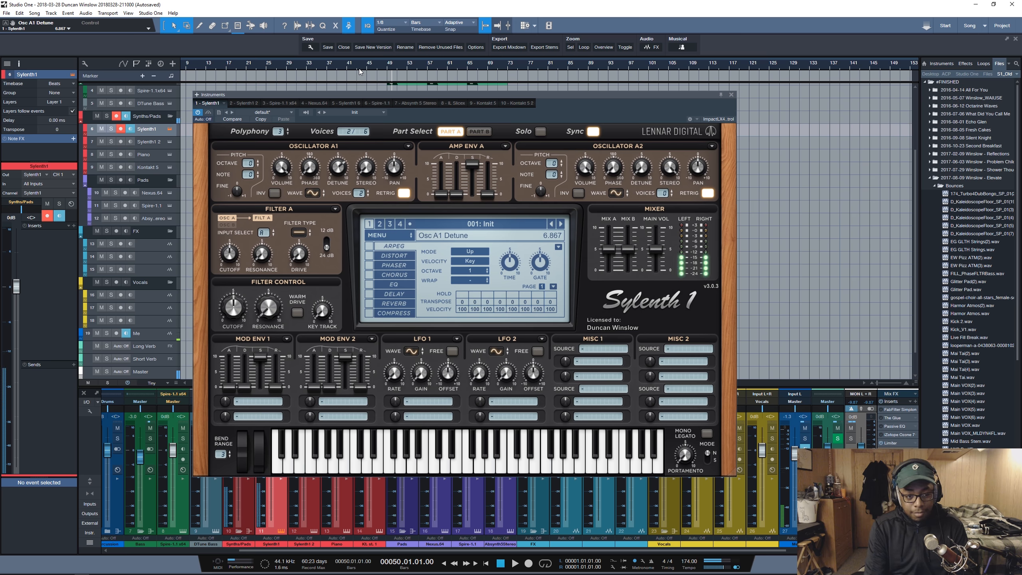
Step: Raise Osc A1 detune to about 8.11 and adjust the Amp Env A release
left_click_drag(338, 171, 338, 156)
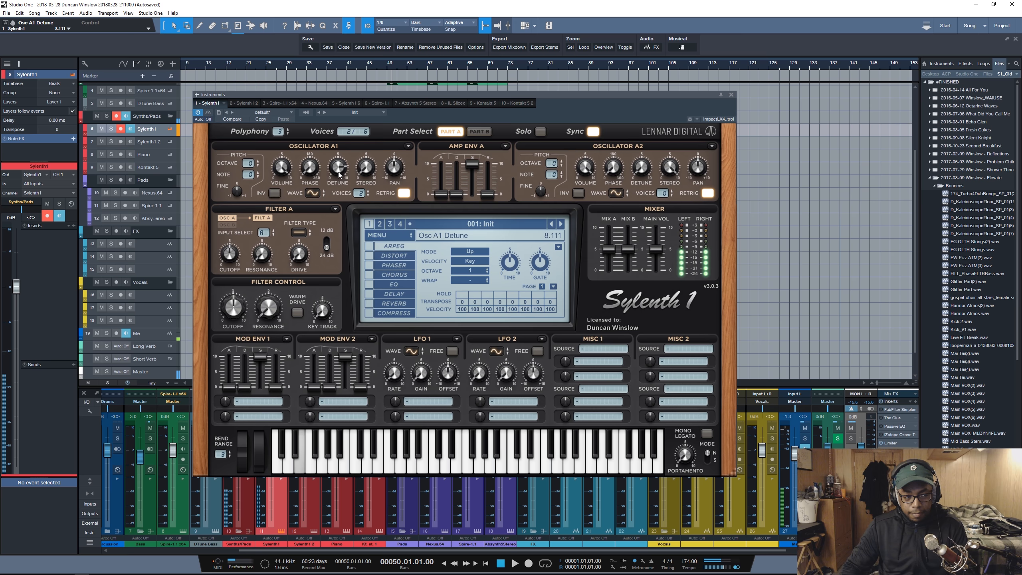
left_click_drag(492, 182, 492, 163)
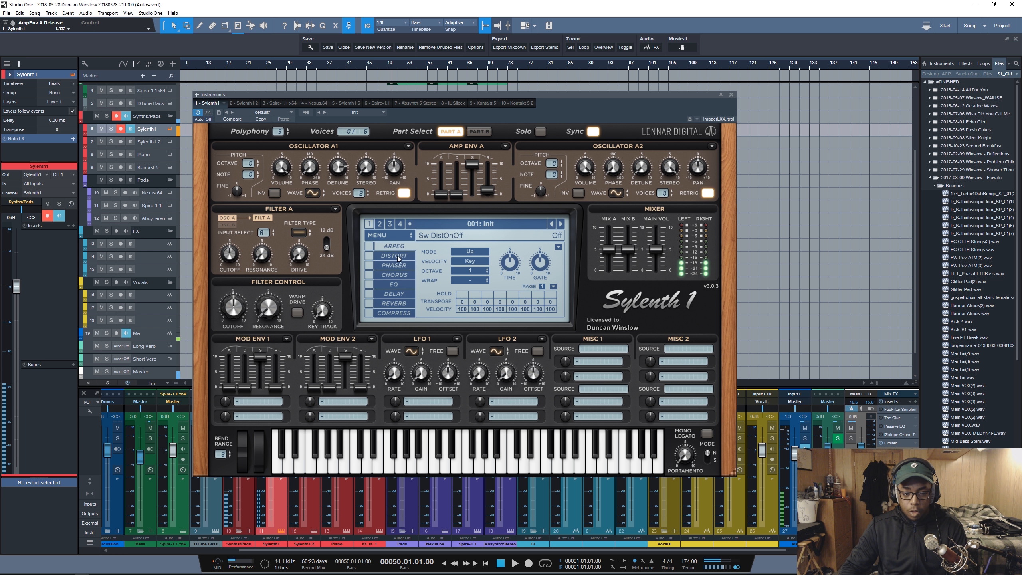
Step: Switch off Distort and enable Mono Legato, with portamento around 57 ms
left_click(369, 255)
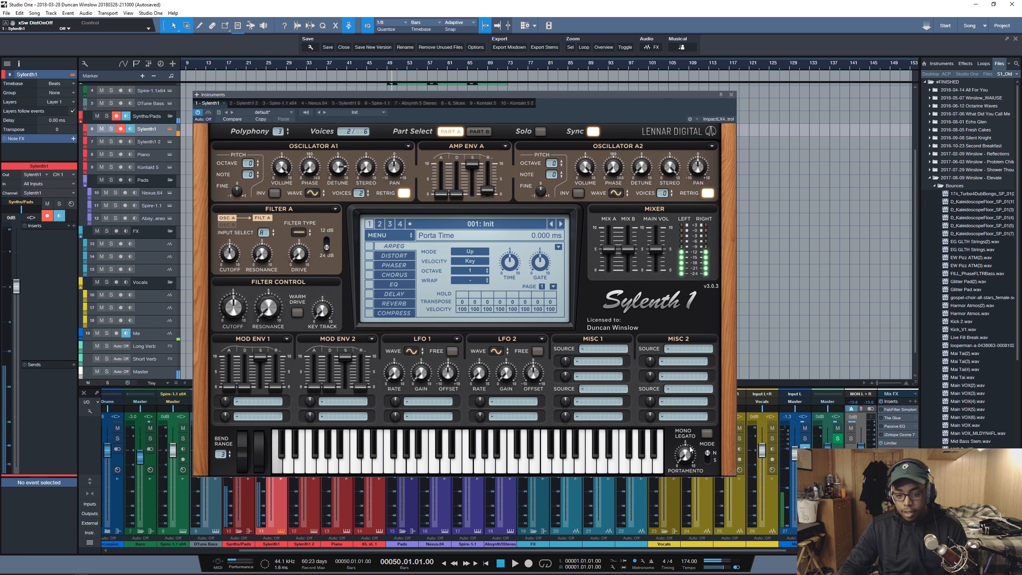
left_click(706, 433)
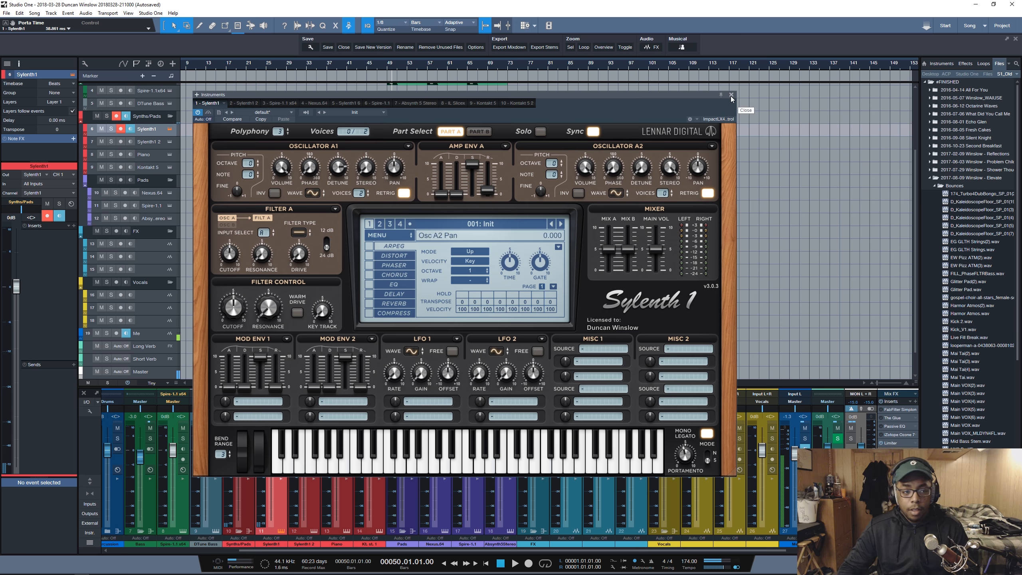
Step: Close the Sylenth1 window, select the DTune Bass track, and close its synth window
left_click(731, 94)
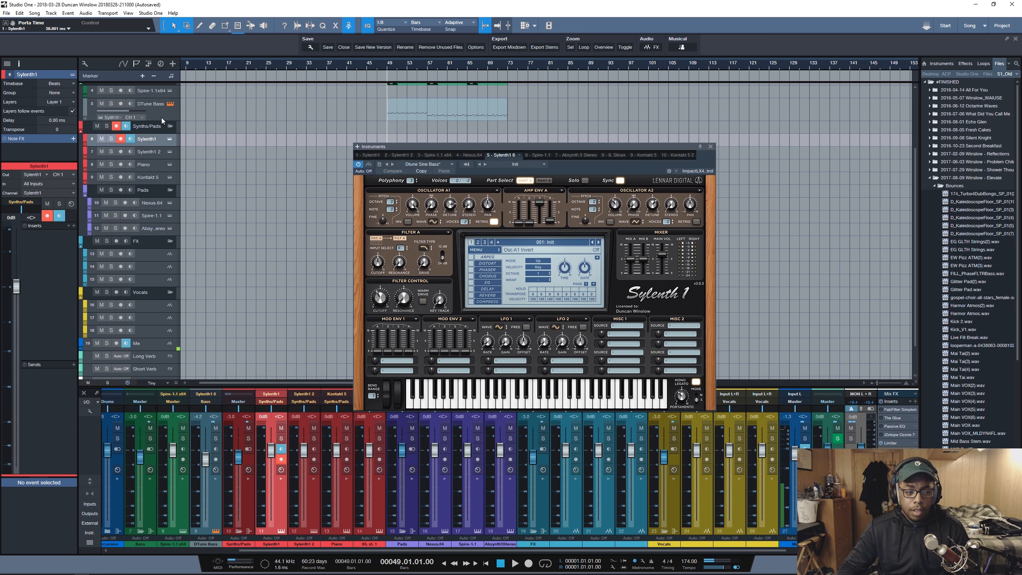
left_click(151, 104)
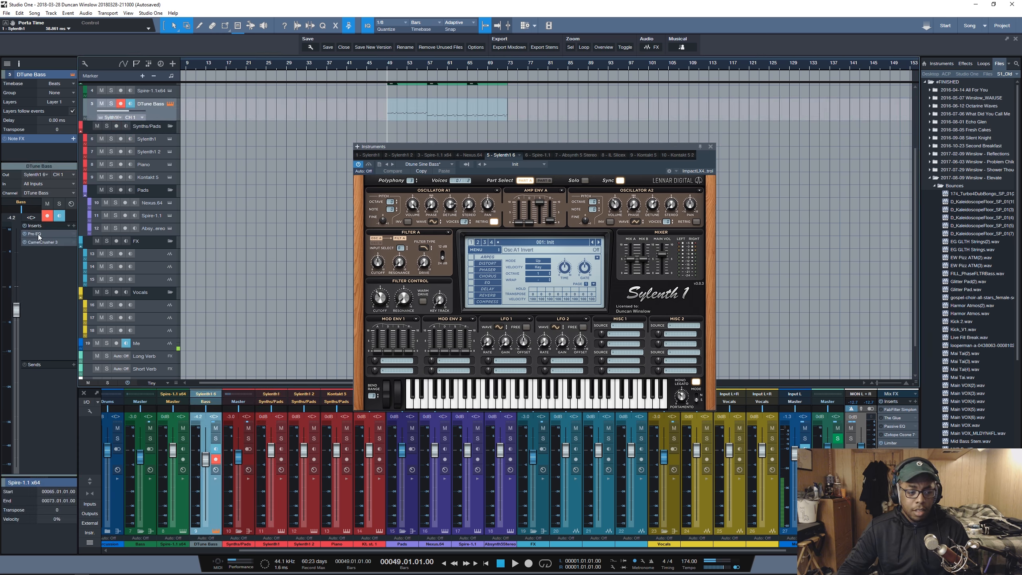
left_click(34, 233)
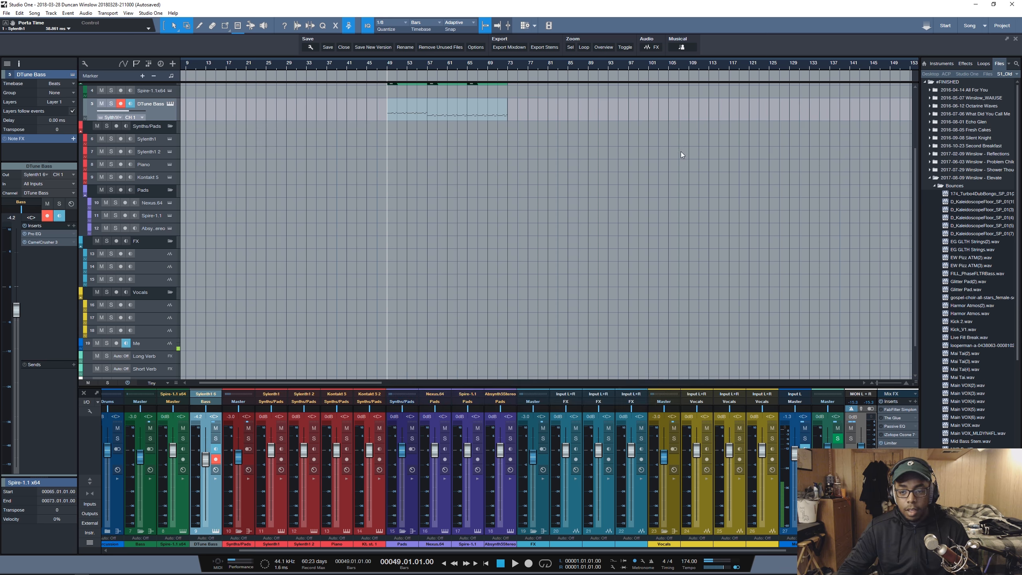
mouse_move(519, 224)
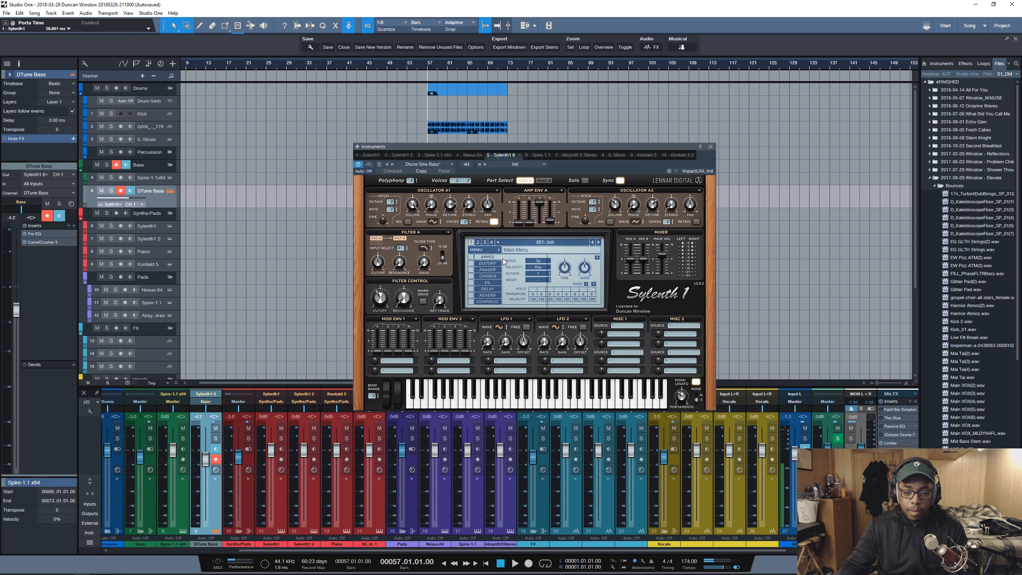
Step: Pick a larger percentage under Sylenth1's MENU > Size
left_click(480, 249)
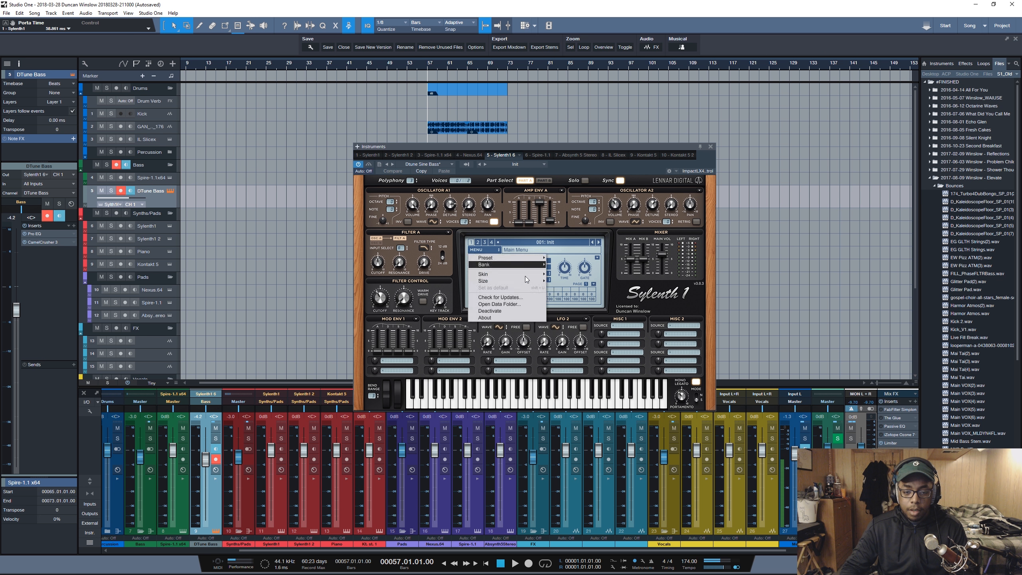
left_click(482, 274)
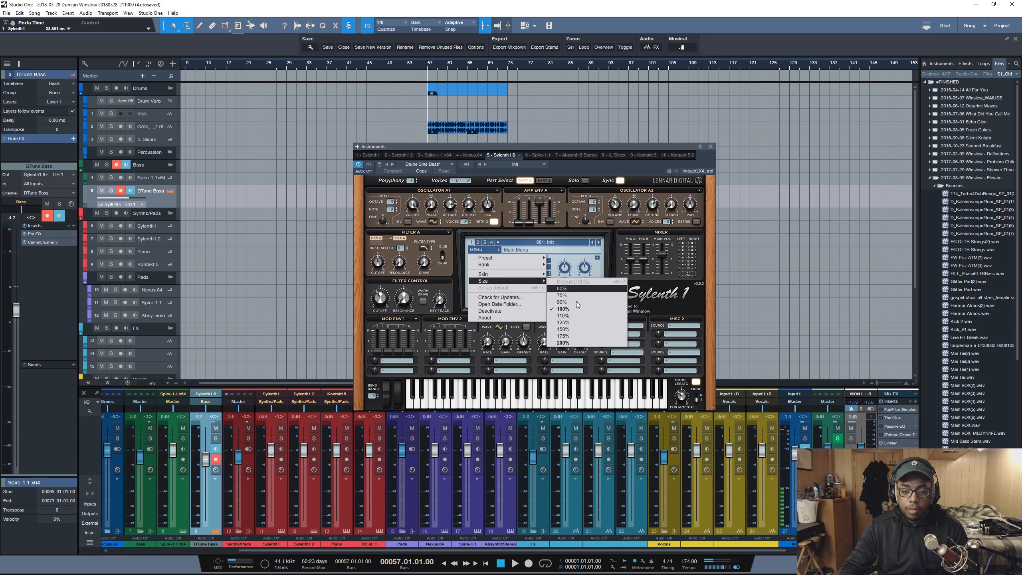
left_click(562, 308)
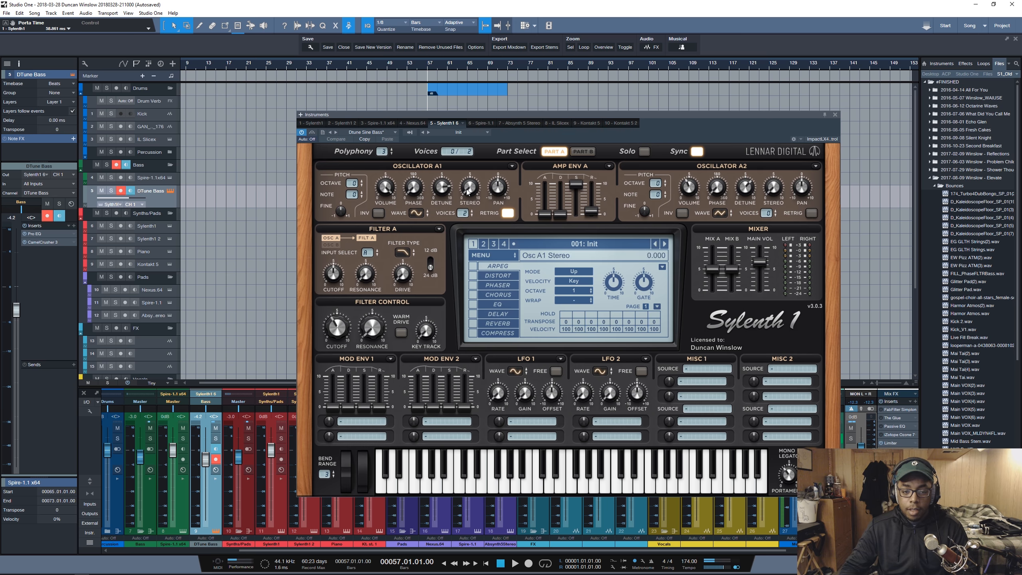
Step: Set Osc A1 waveform to Sine and its stereo spread to 0.000
left_click(462, 213)
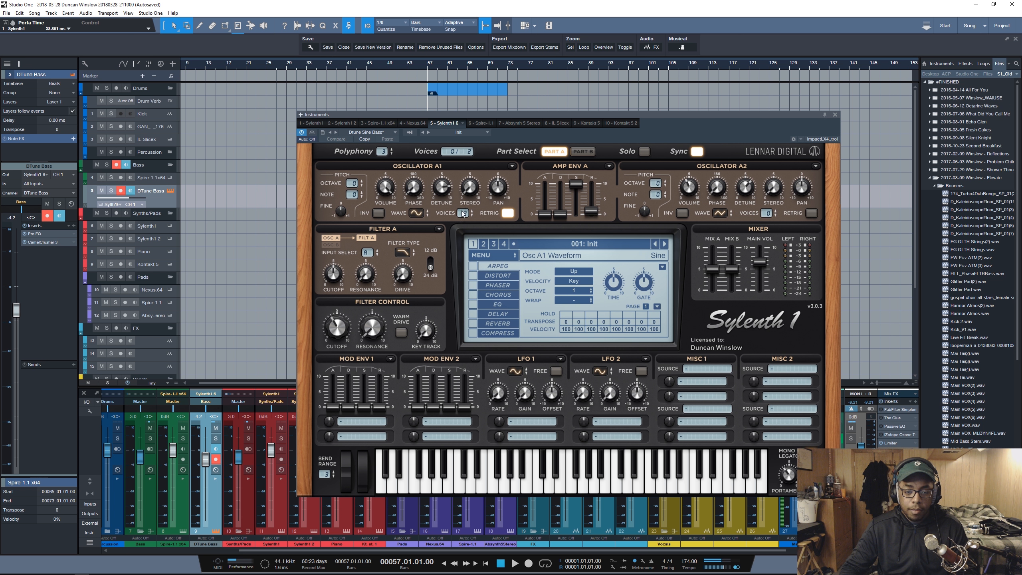
left_click(507, 213)
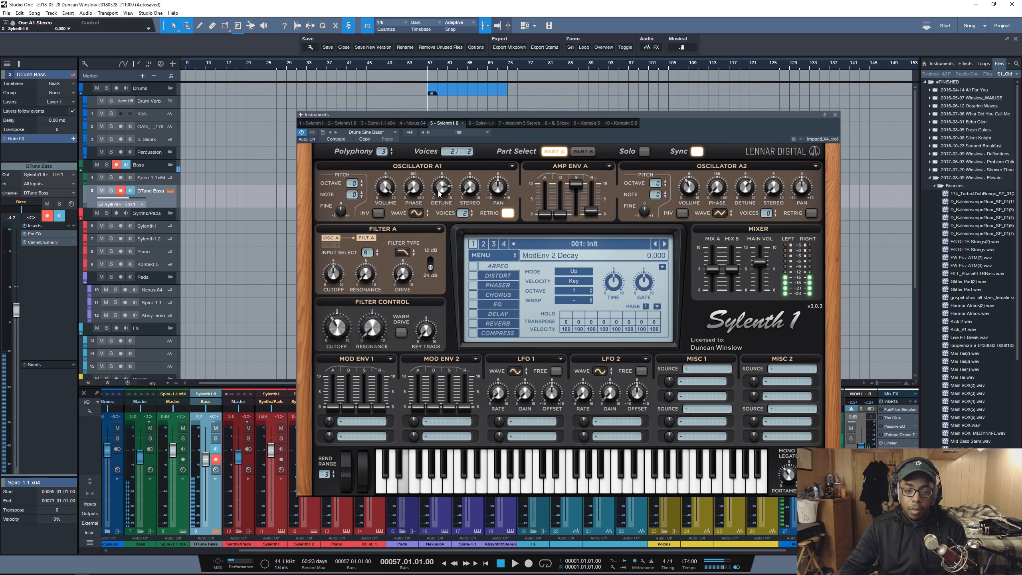
Step: Sweep Osc A1 detune up to 10, then settle it at about 8.34
left_click_drag(441, 189, 441, 176)
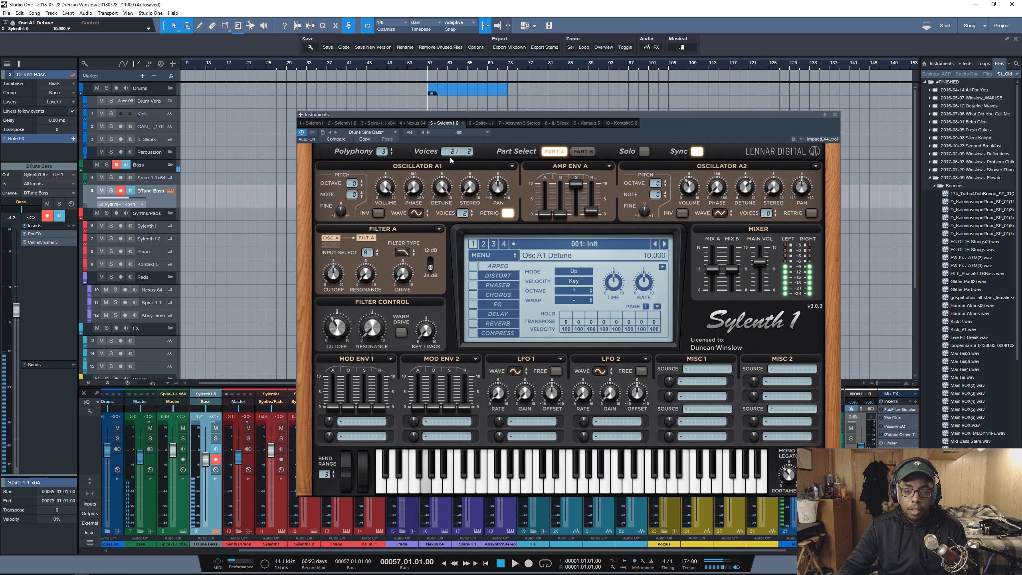
left_click_drag(441, 189, 441, 202)
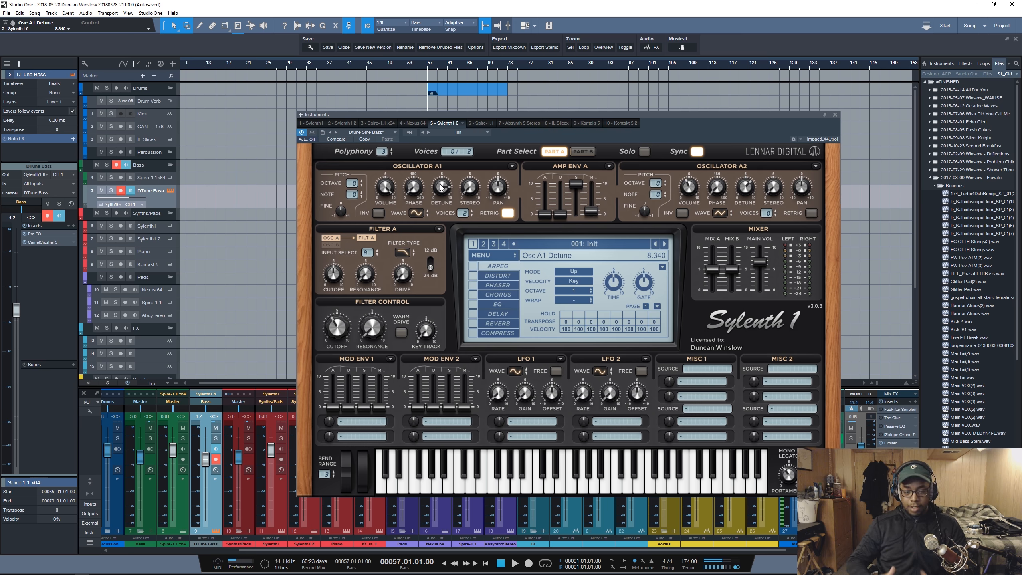
left_click(413, 189)
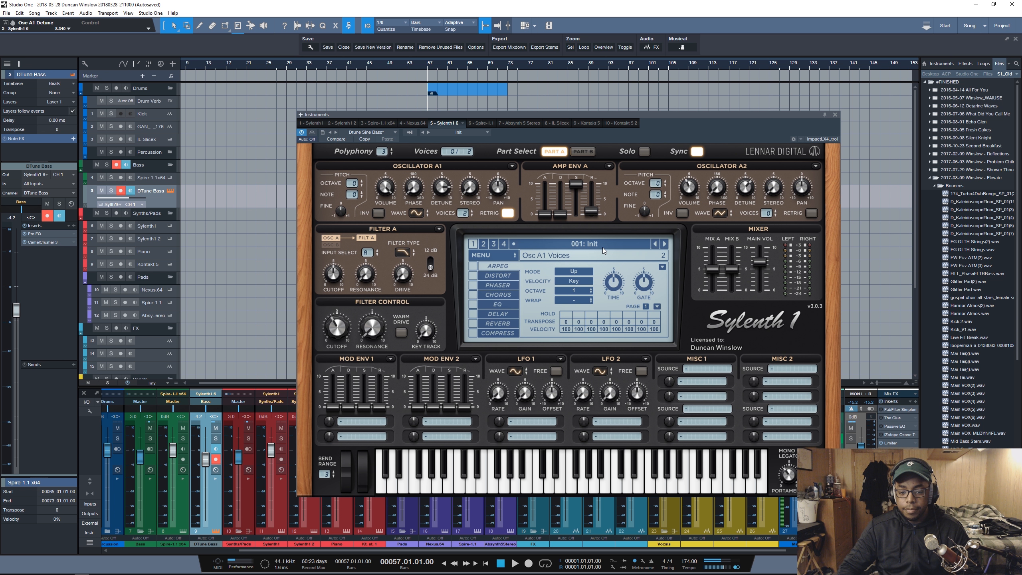
Step: Close the DTune Bass Sylenth1 window to return to the arrangement
left_click(835, 115)
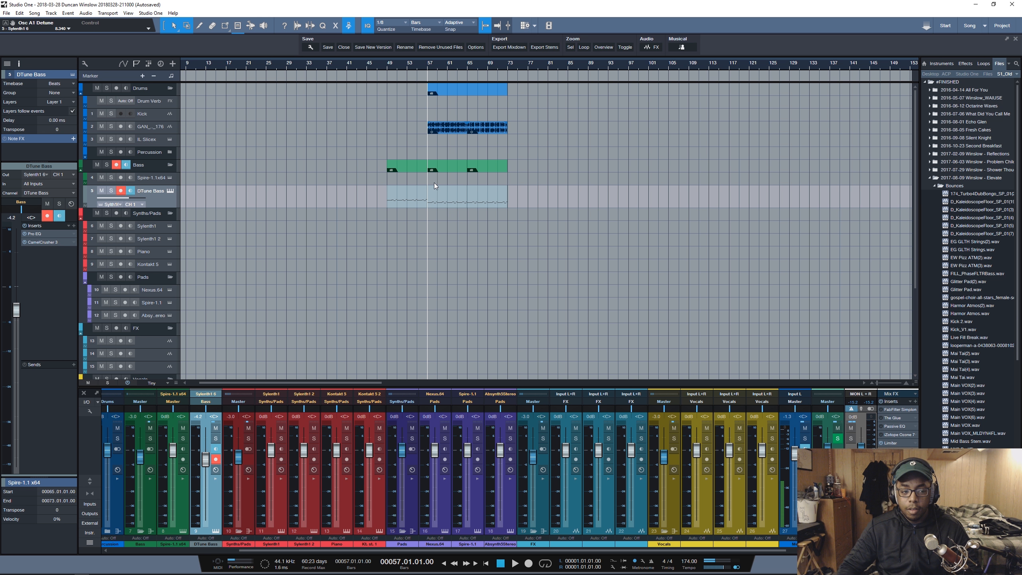